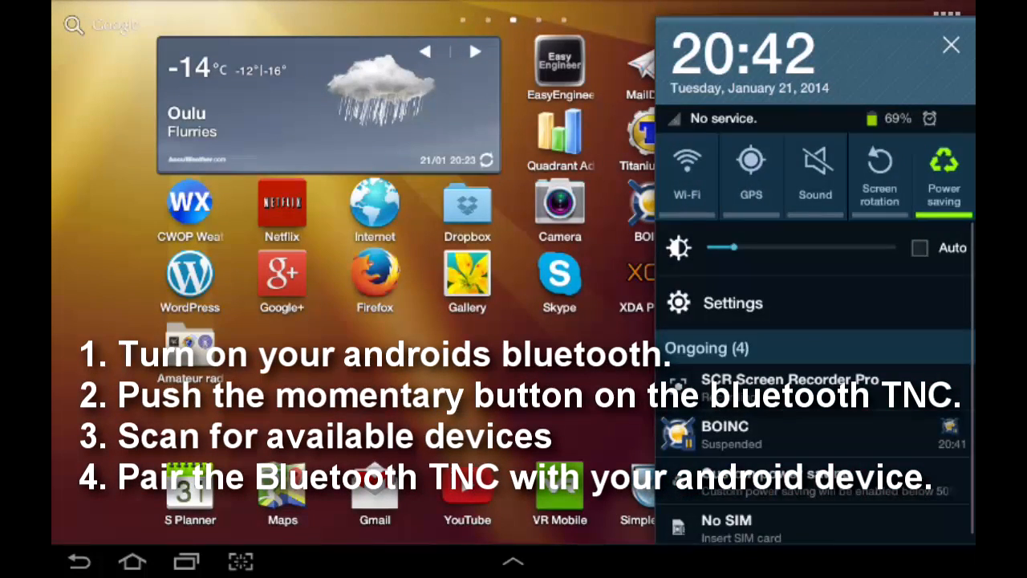
# Switch Bluetooth on in Settings so the Mobilinkd TNC1 appears under available devices
pyautogui.click(732, 302)
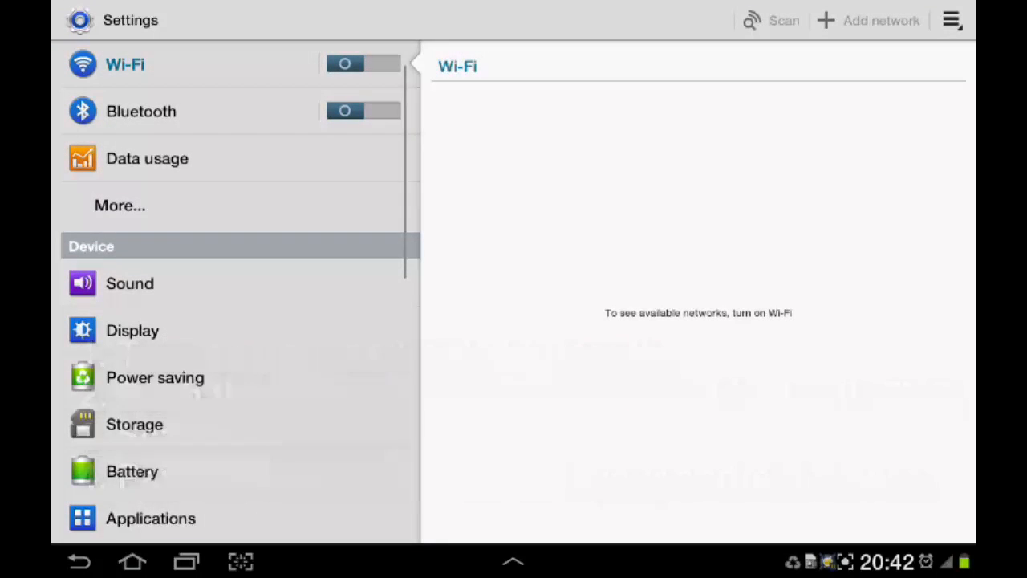
pyautogui.click(140, 111)
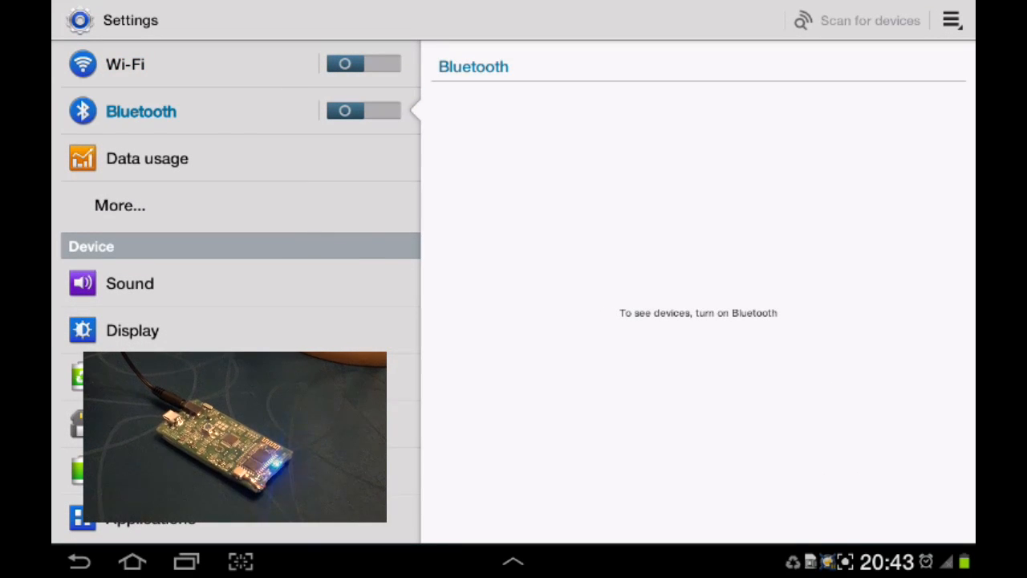
pyautogui.click(362, 109)
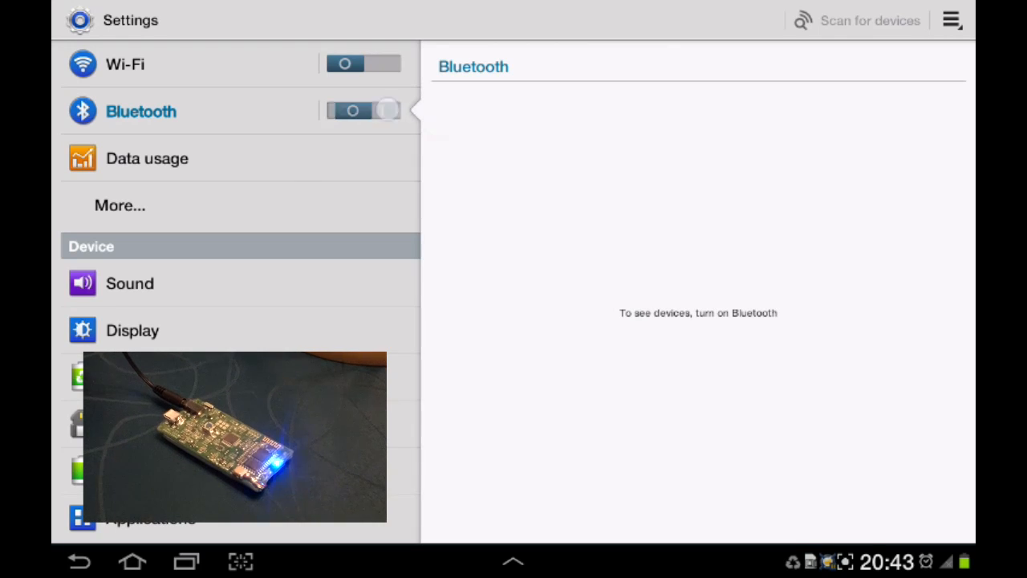
pyautogui.click(363, 110)
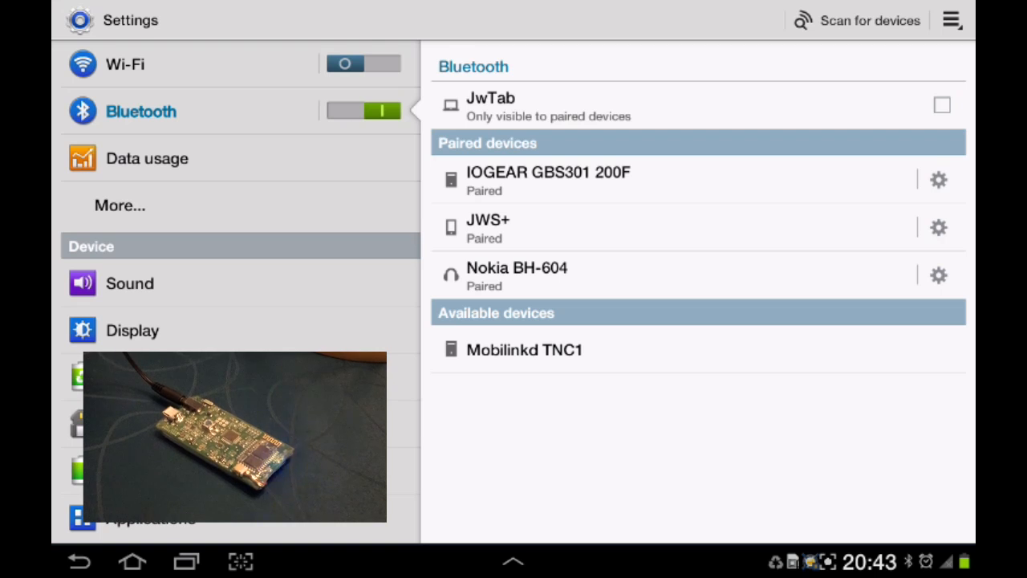
# Scan for devices, select Mobilinkd TNC1, and enter its four-digit pairing PIN
pyautogui.click(870, 20)
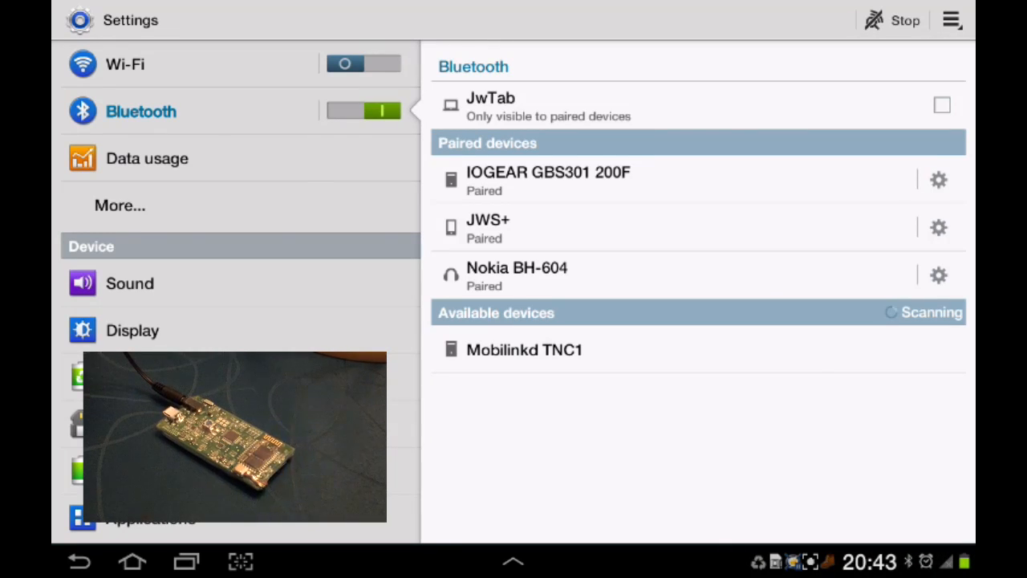
pyautogui.click(524, 349)
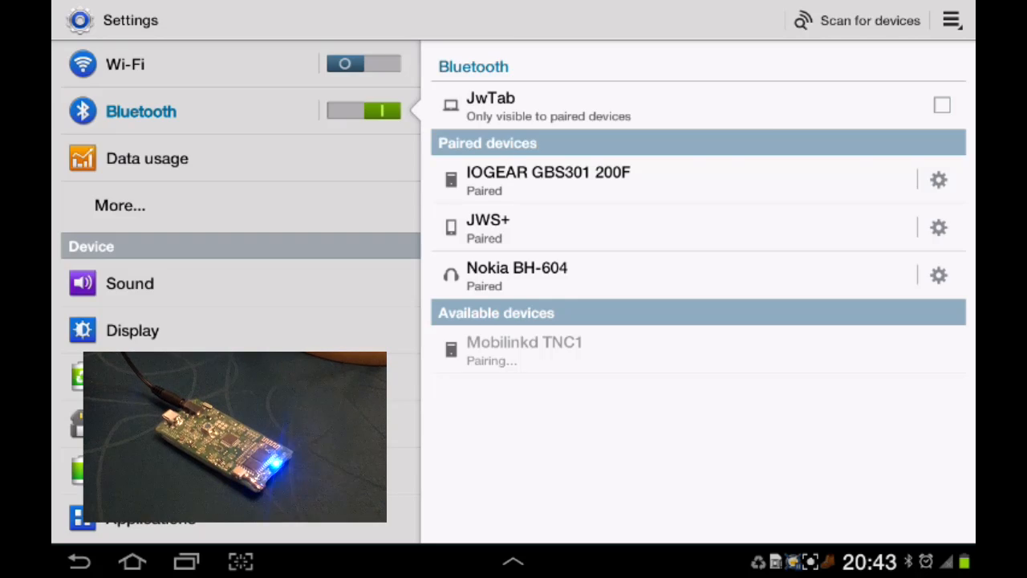
pyautogui.click(524, 350)
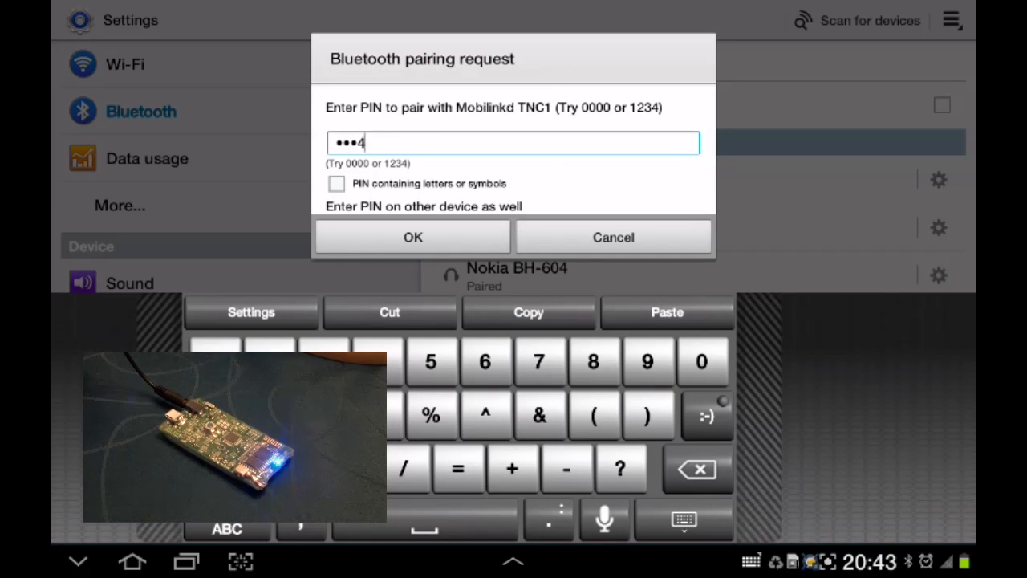
# Confirm the PIN to complete pairing with the Mobilinkd TNC1
pyautogui.click(412, 236)
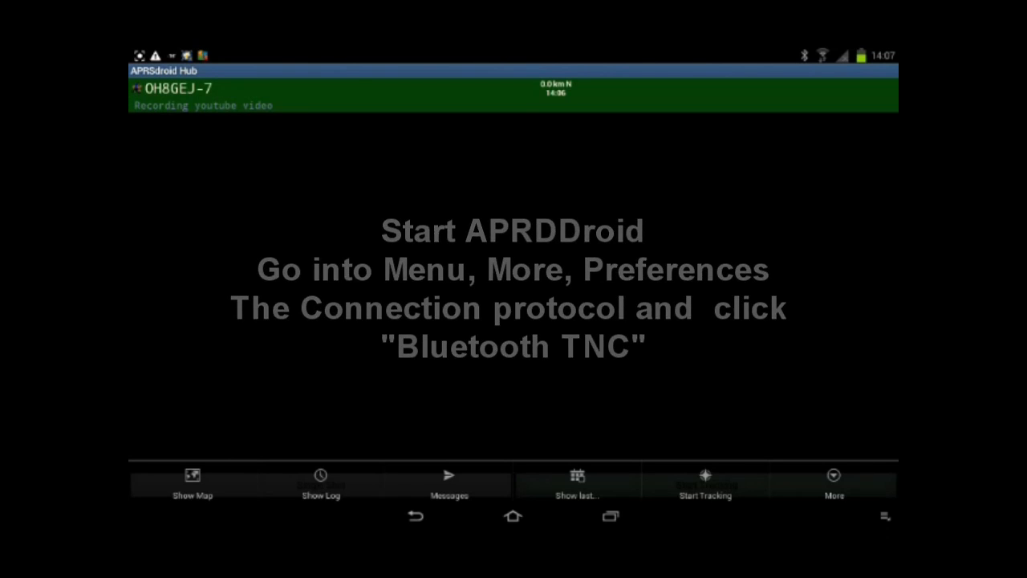
# Choose Bluetooth TNC as the connection protocol in APRSdroid Preferences
pyautogui.click(833, 483)
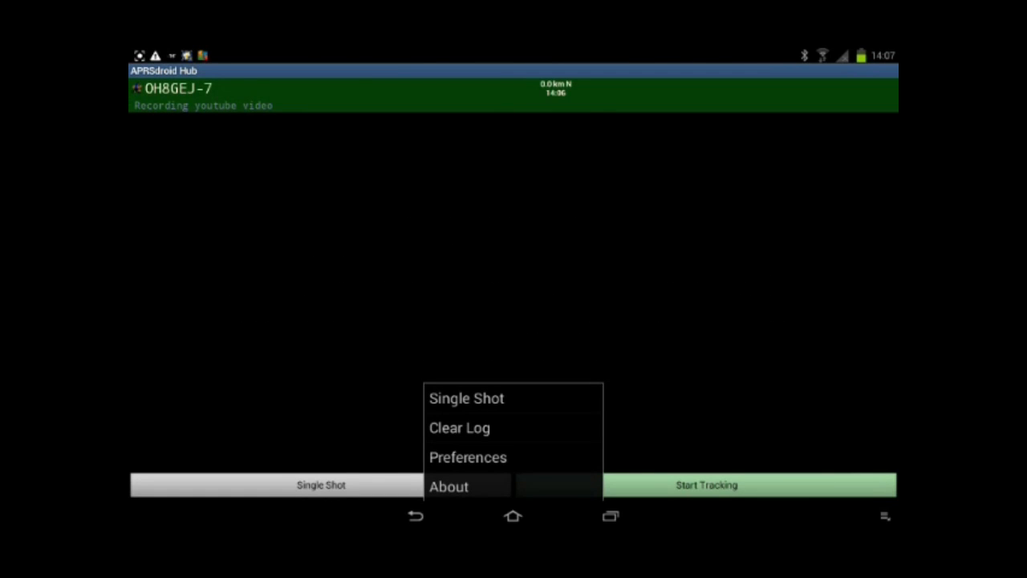
pyautogui.click(467, 456)
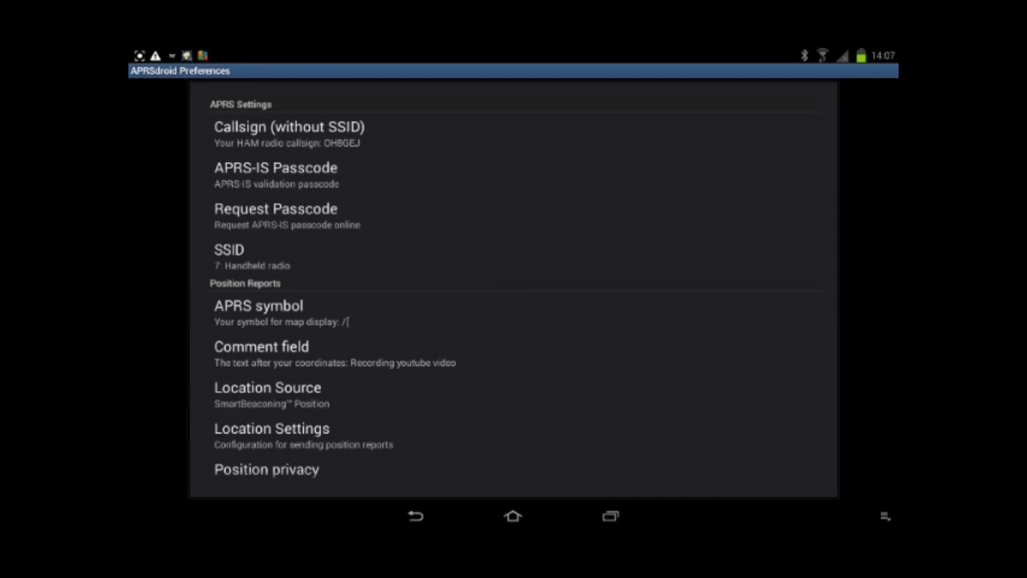
pyautogui.scroll(-3)
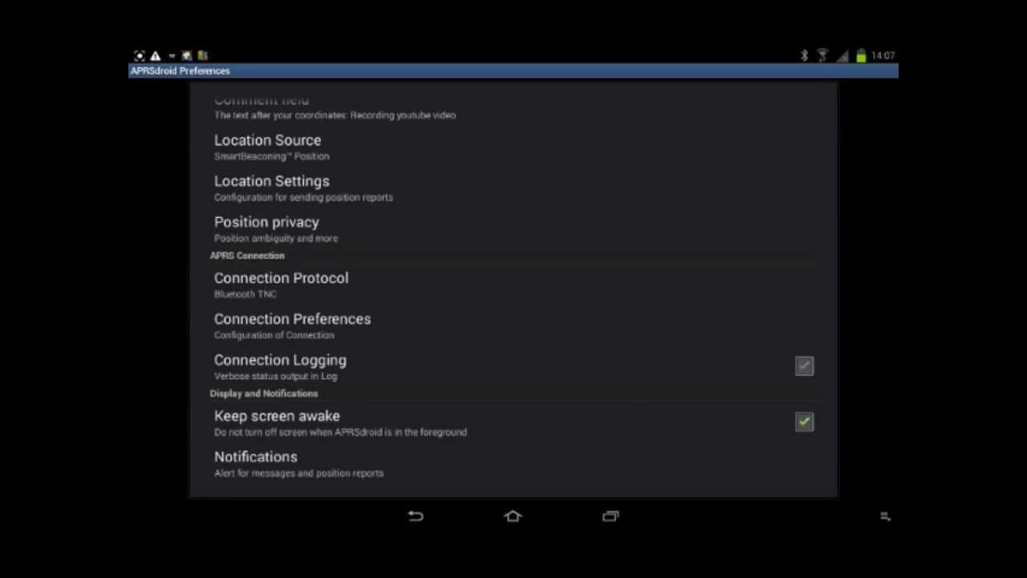
pyautogui.click(281, 278)
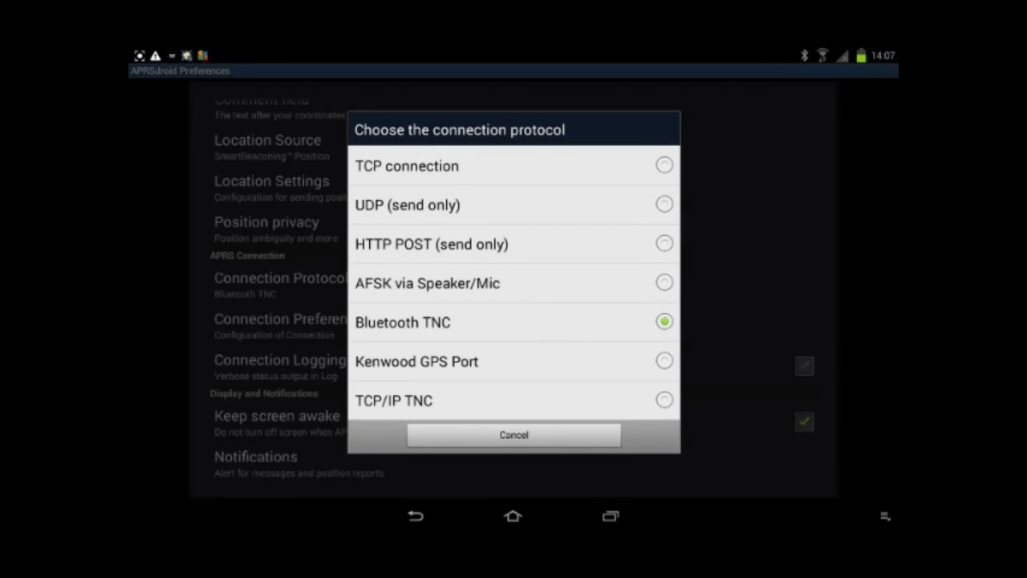
pyautogui.click(513, 434)
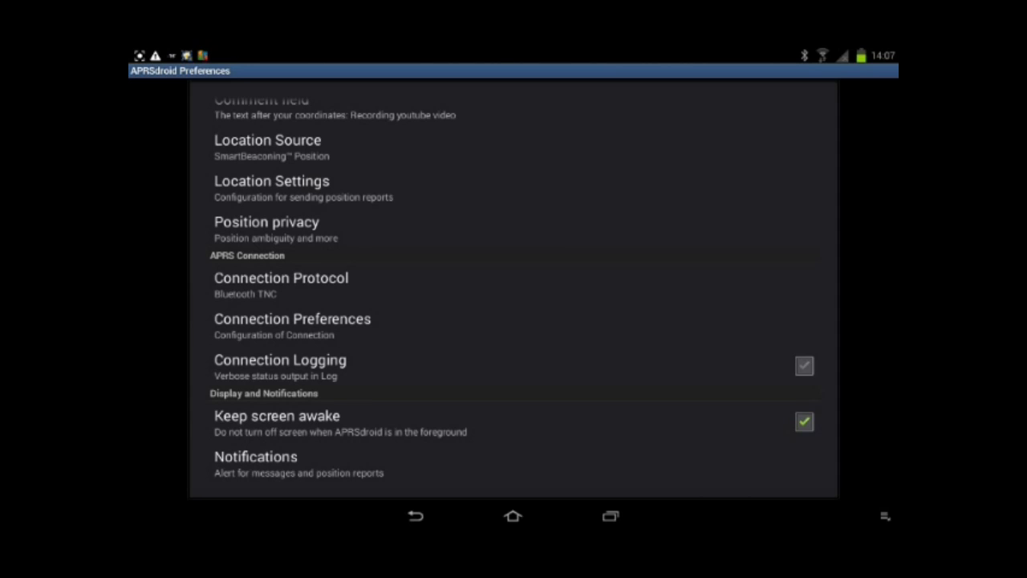
# Review the Bluetooth TNC connection preferences, with Client Mode enabled, then go back
pyautogui.click(281, 278)
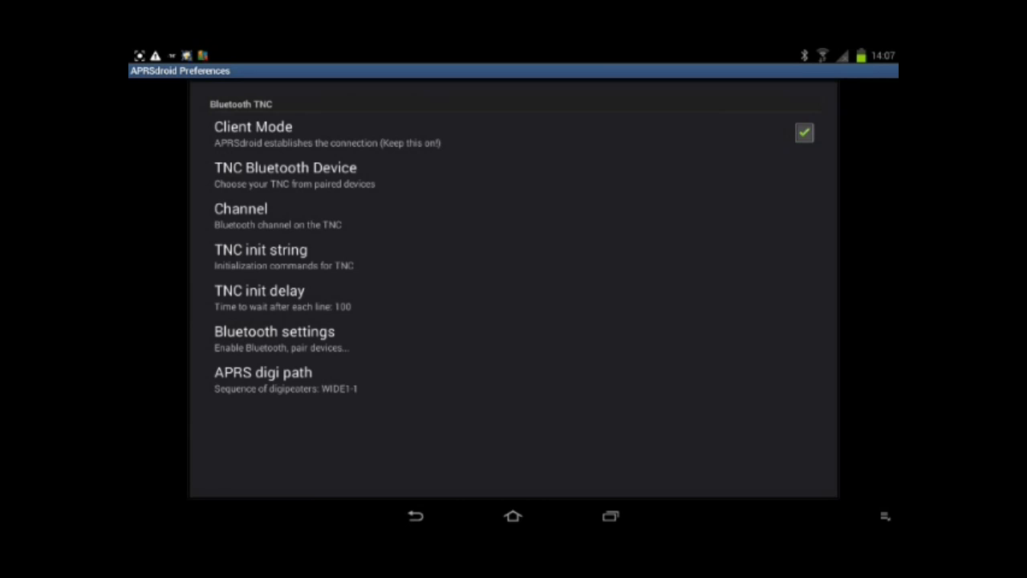
pyautogui.click(285, 167)
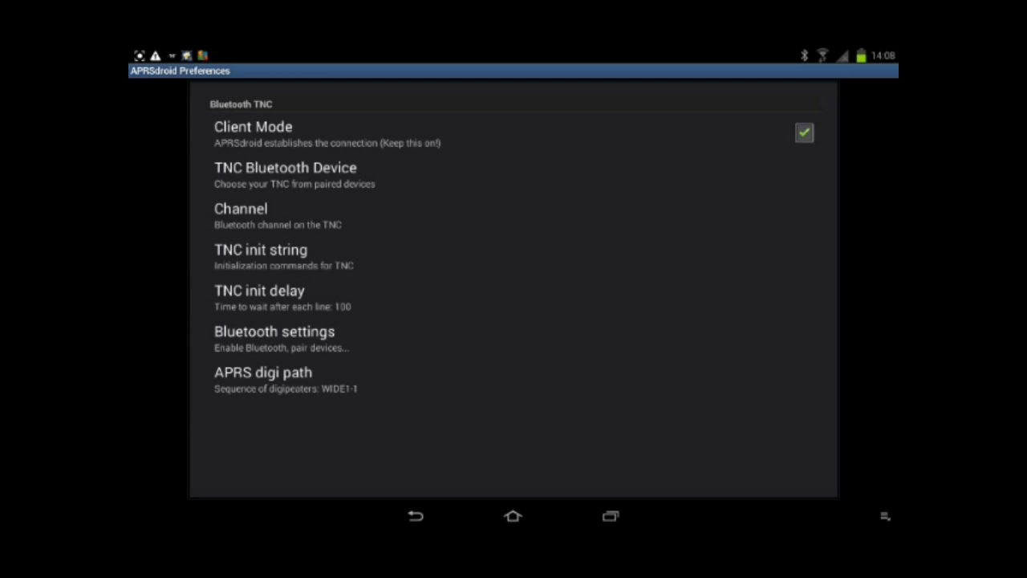
pyautogui.click(416, 516)
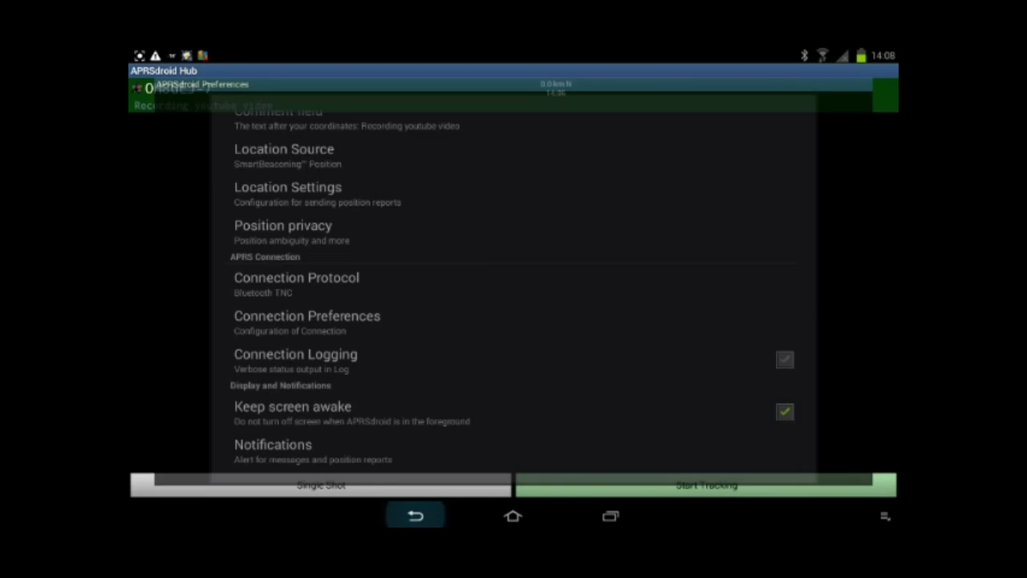
# Go back to the APRSdroid Hub and start tracking over the Bluetooth TNC
pyautogui.click(416, 515)
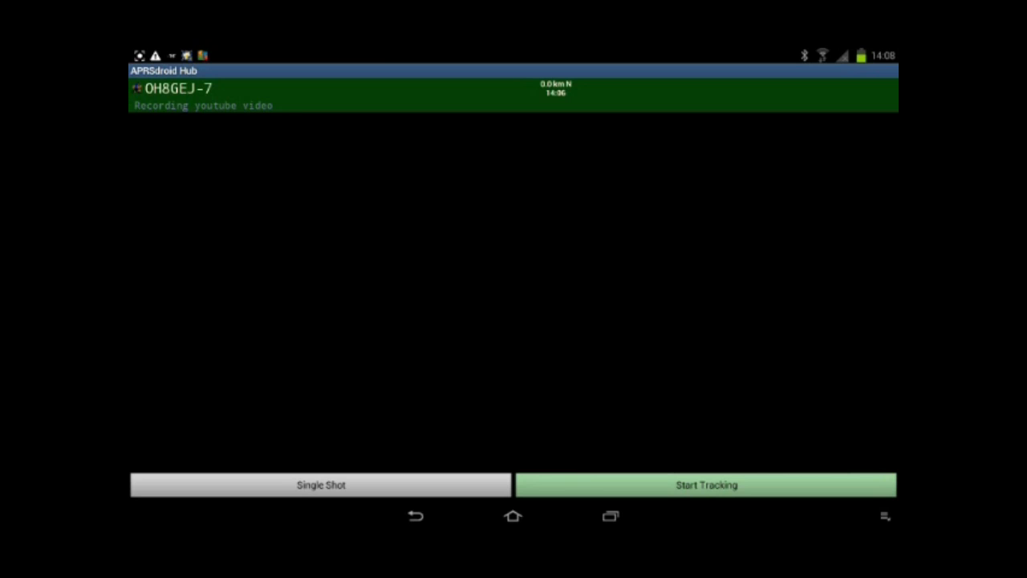
pyautogui.click(704, 484)
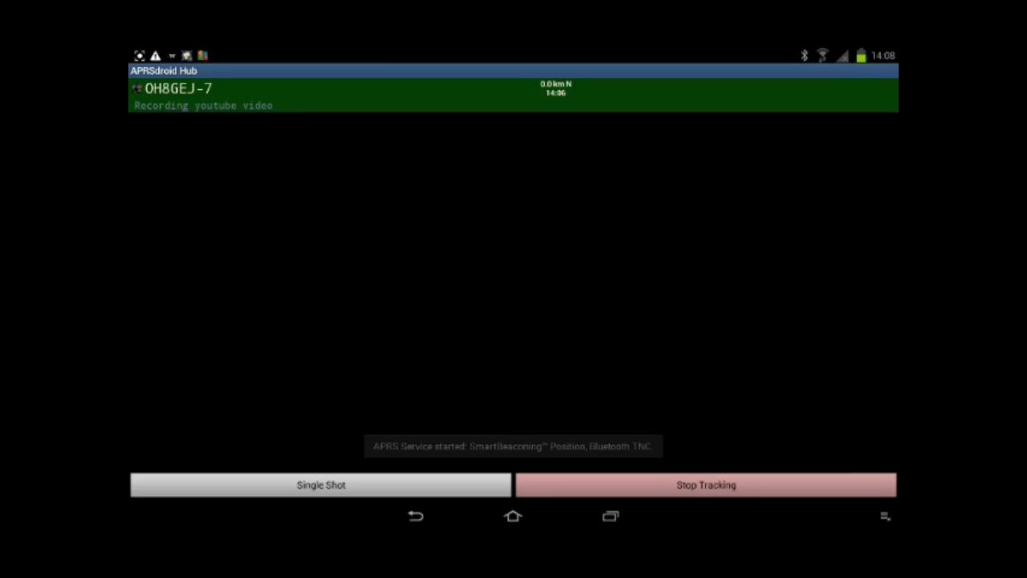